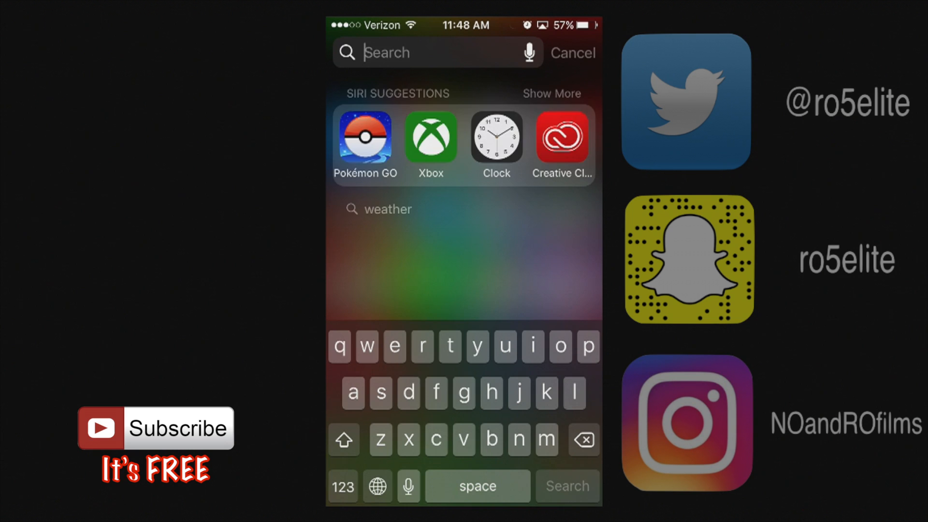
Step: Search Spotlight for "calc" and launch Calculator from the Applications results
{"action": "type", "text": "calc"}
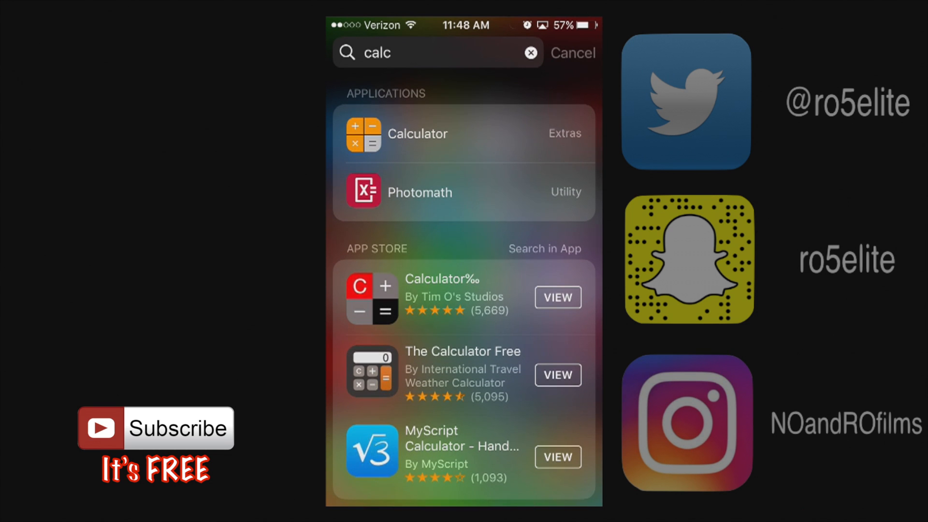
{"action": "left_click", "coordinate": [417, 134]}
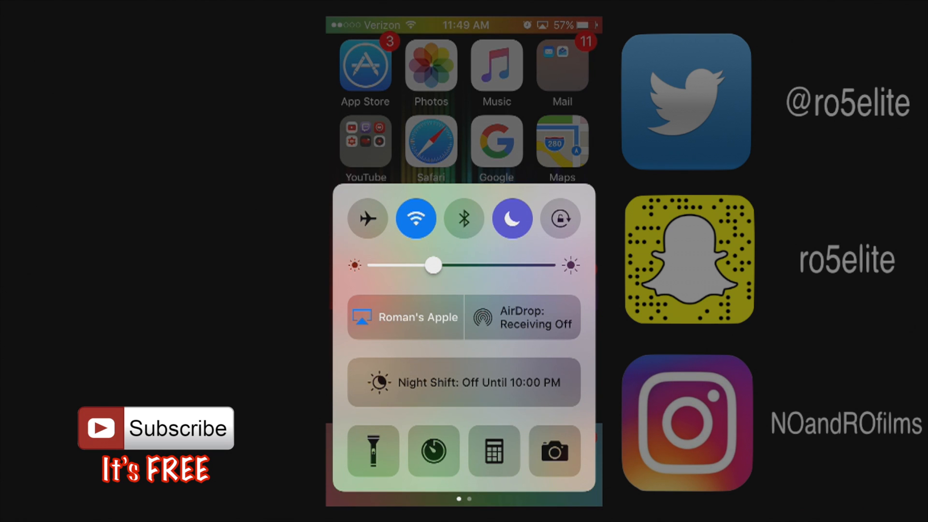
Step: Launch Calculator from the Control Center shortcut so it shows 0
{"action": "left_click", "coordinate": [494, 451]}
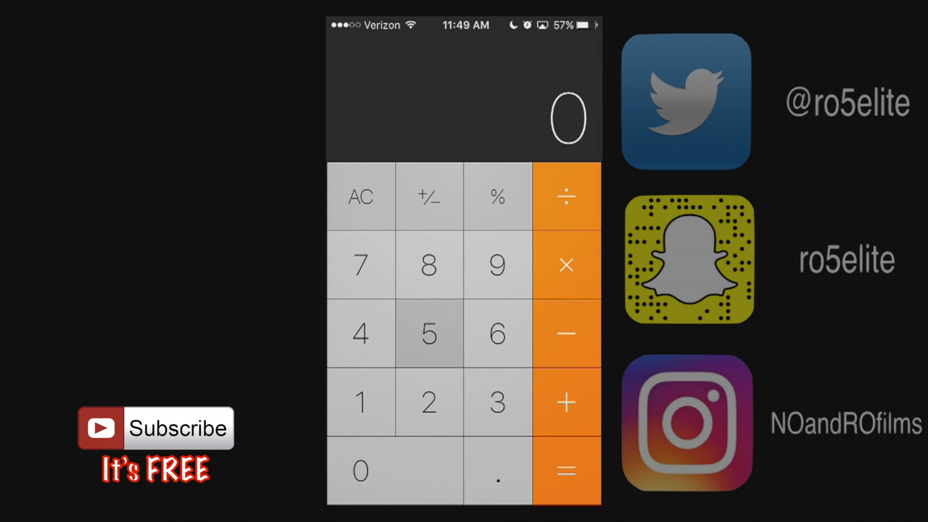
{"action": "left_click", "coordinate": [429, 332]}
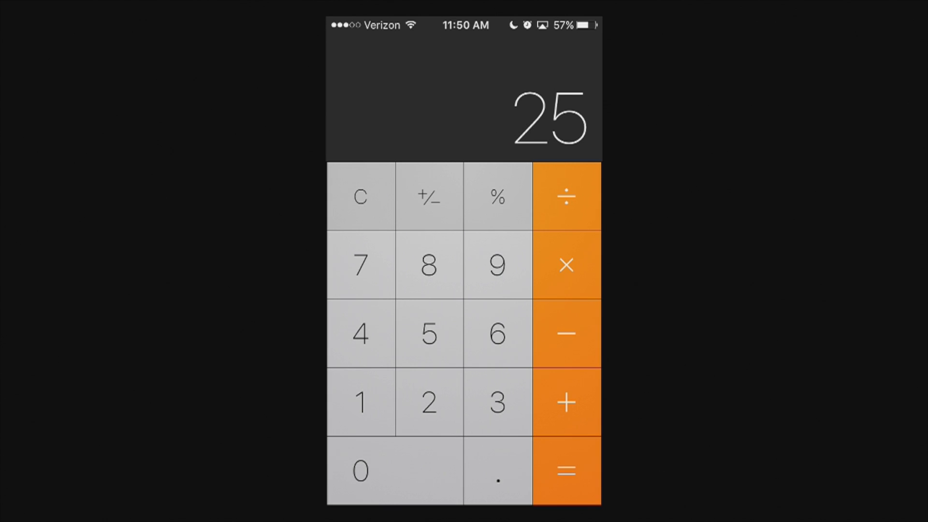
Step: Clear the 25 result back to 0 with C and return to the home screen
{"action": "left_click", "coordinate": [360, 196]}
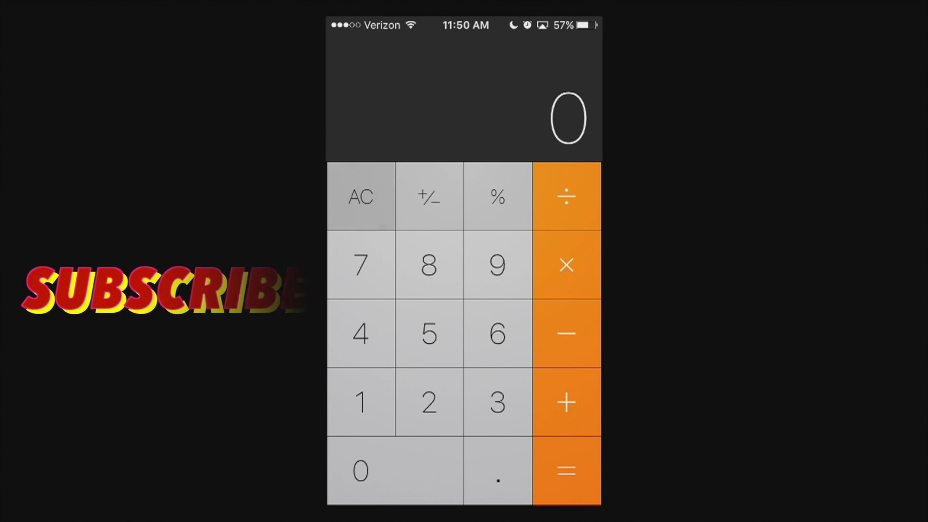
{"action": "key", "text": "home"}
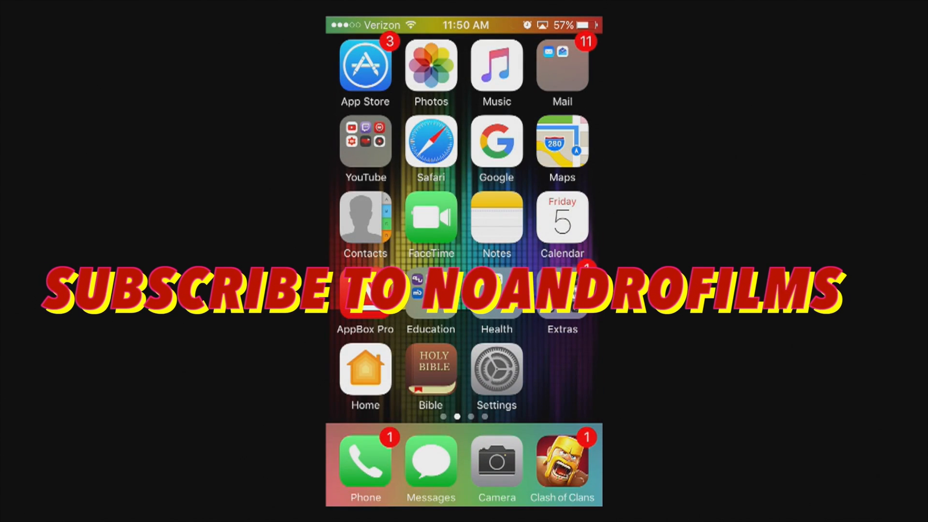